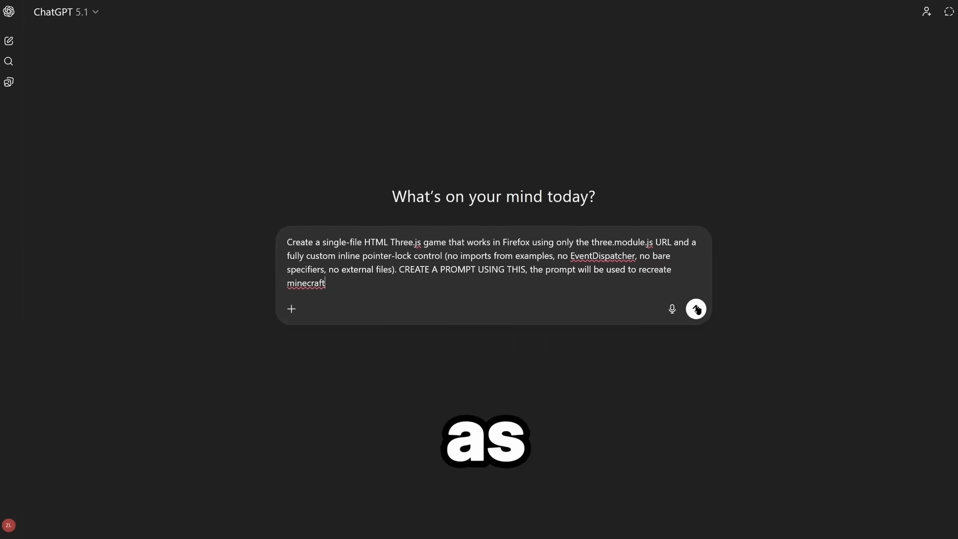
- Send the request, read the generated Minecraft-like Three.js prompt and copy it
left_click(695, 308)
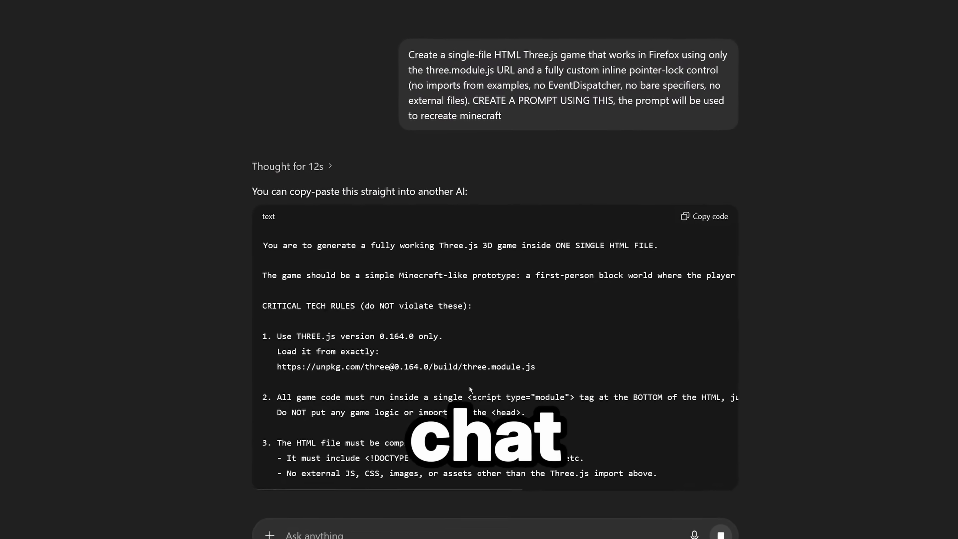
scroll("down", 3)
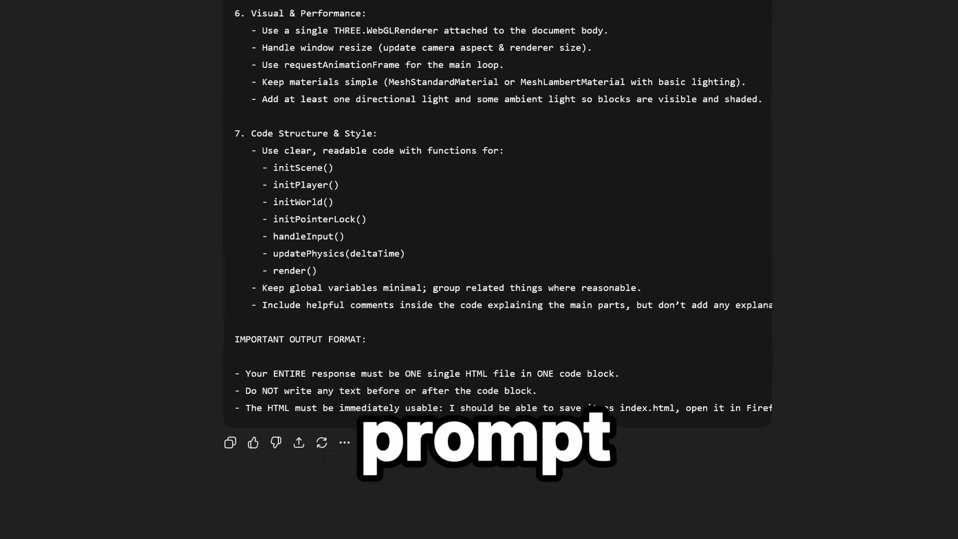
left_click(478, 269)
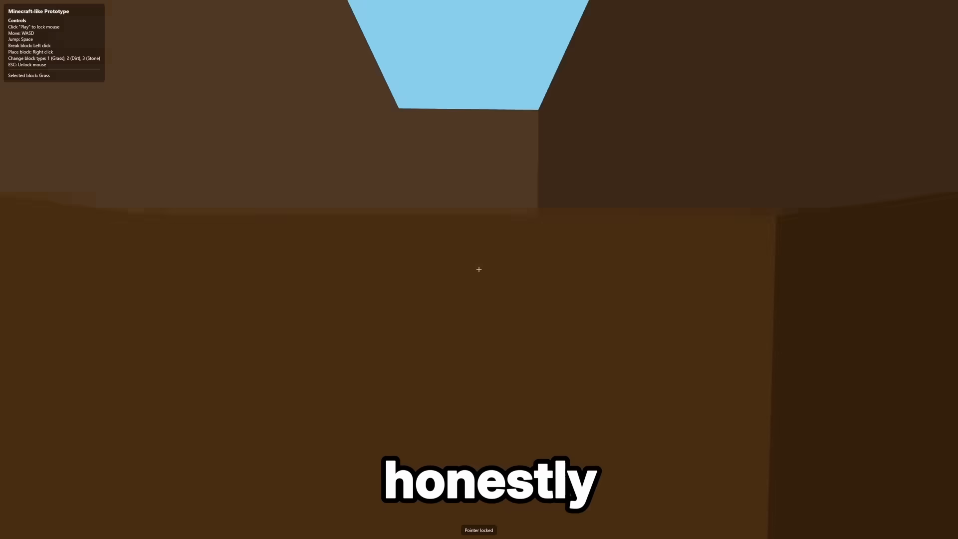
mouse_move(479, 269)
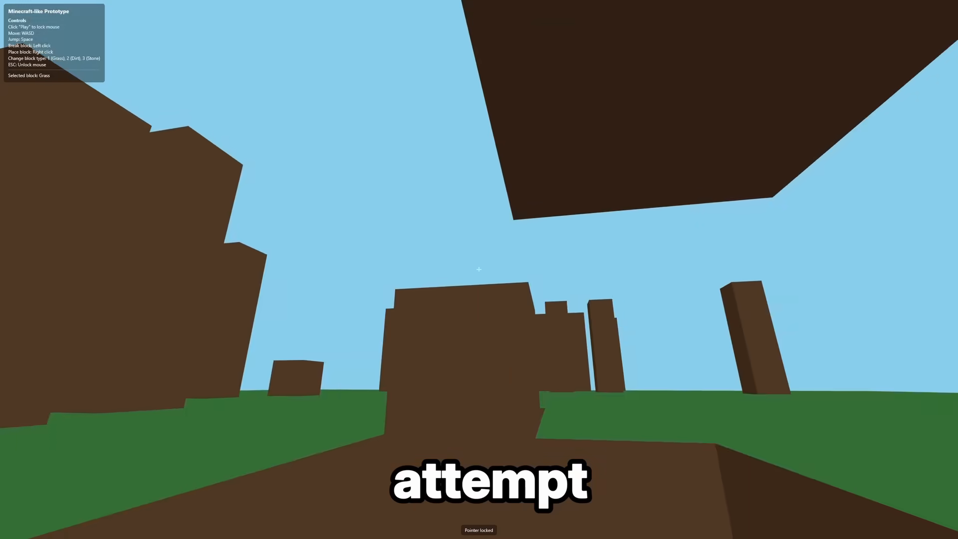
- Switch the held block to Stone with 3, then to slot 2
key("3")
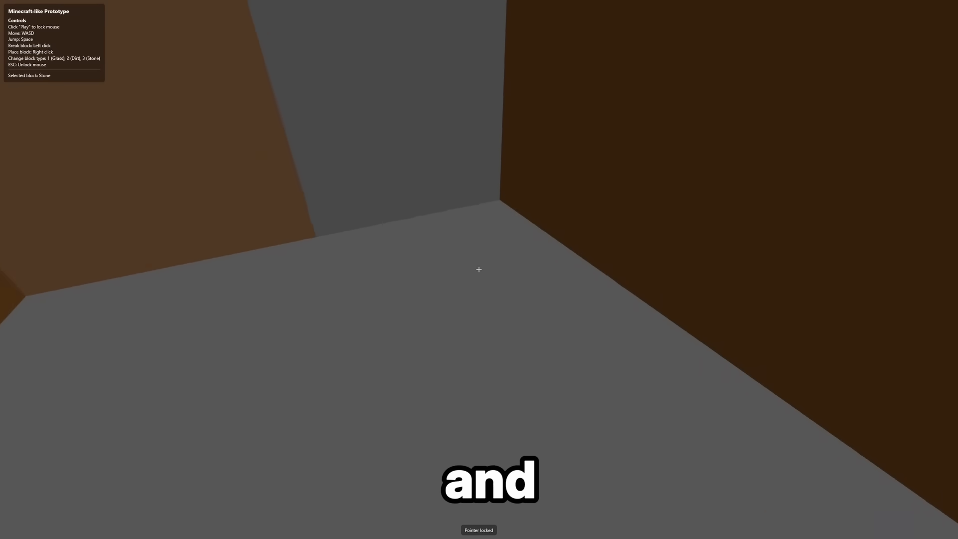
key("2")
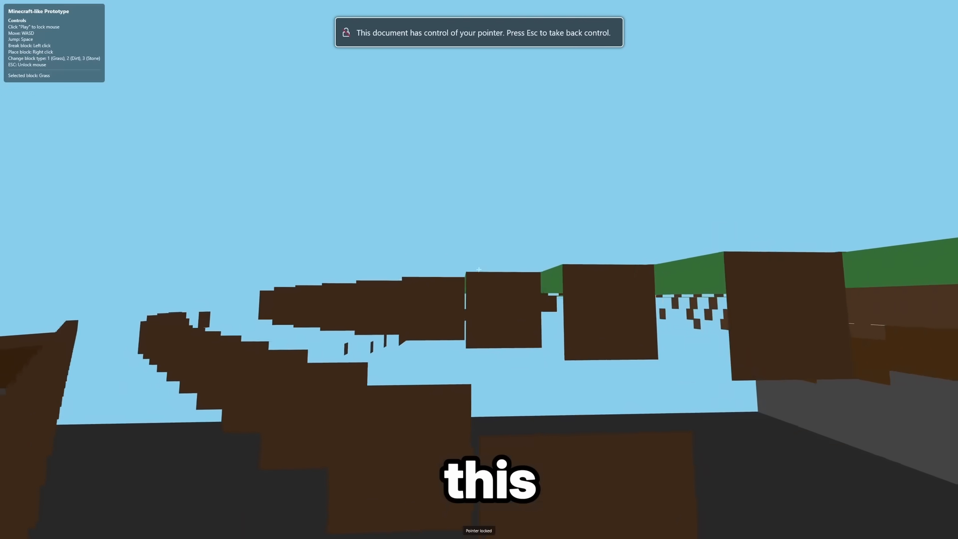
mouse_move(479, 269)
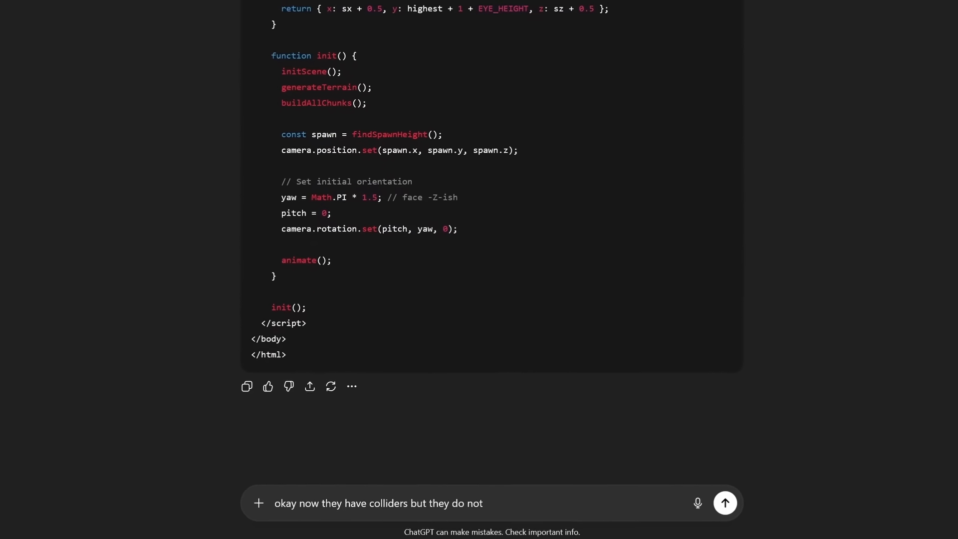
- Write that blocks 'only have 1 face showing. also' in the follow-up message
type("only have 1 face showing. also")
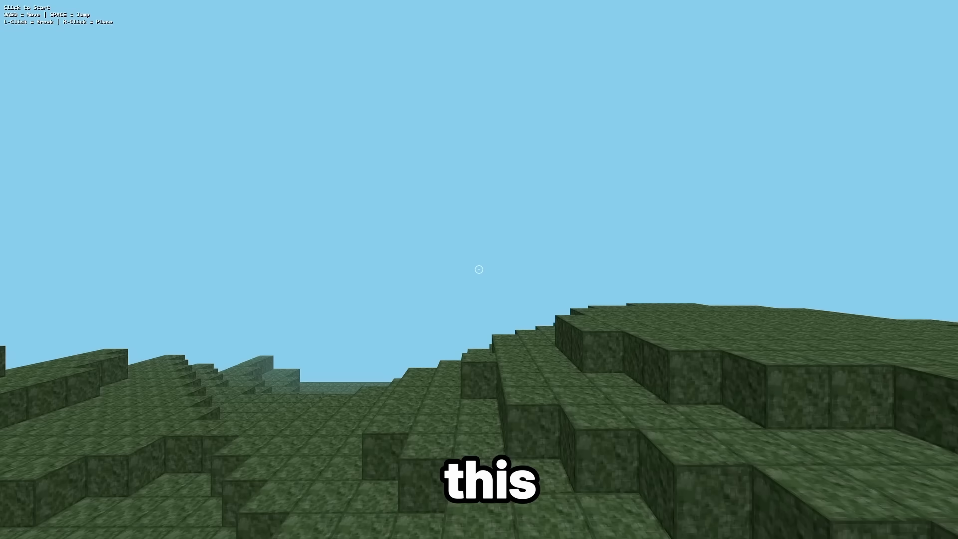
- Capture the mouse on the canvas to start roaming the textured green terrain
left_click(479, 270)
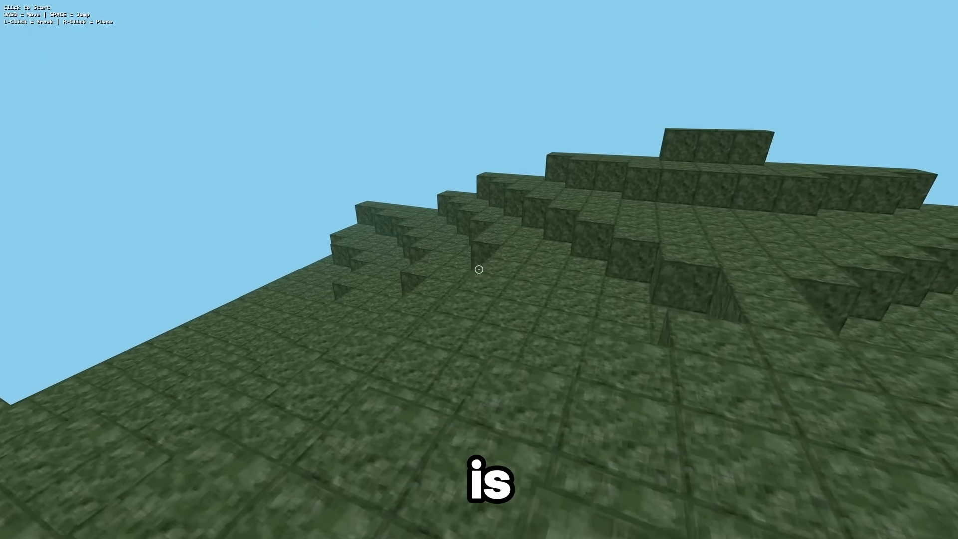
mouse_move(479, 269)
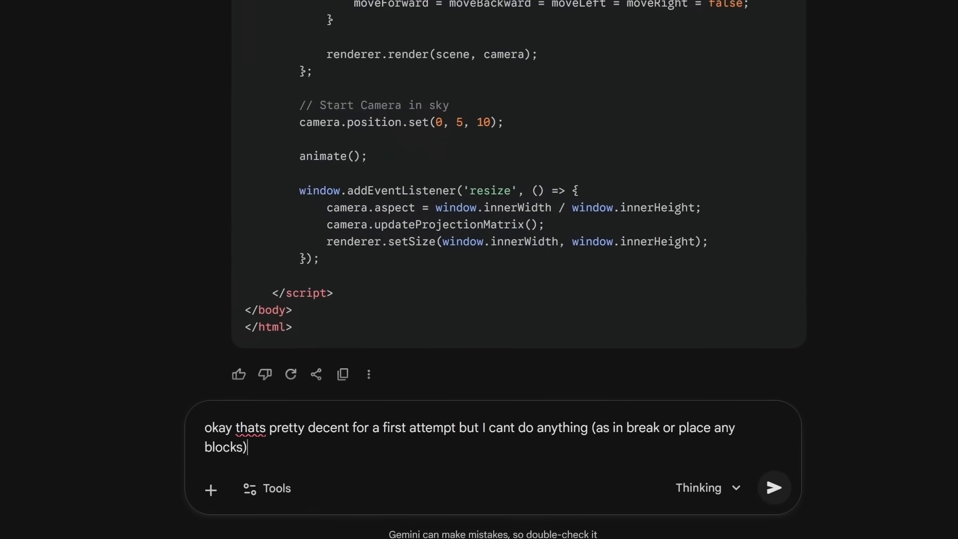
- Send Gemini the complaint that blocks can't be broken or placed
left_click(775, 487)
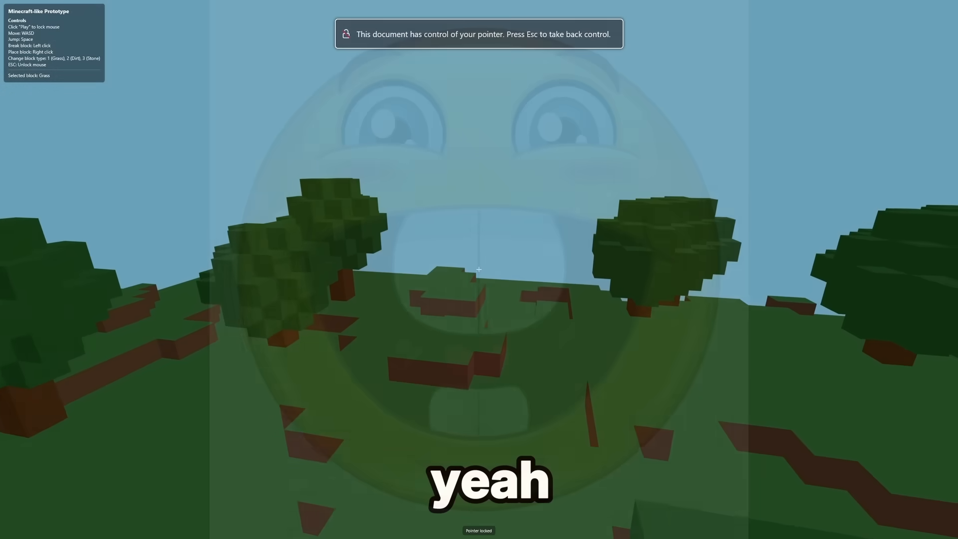
mouse_move(479, 269)
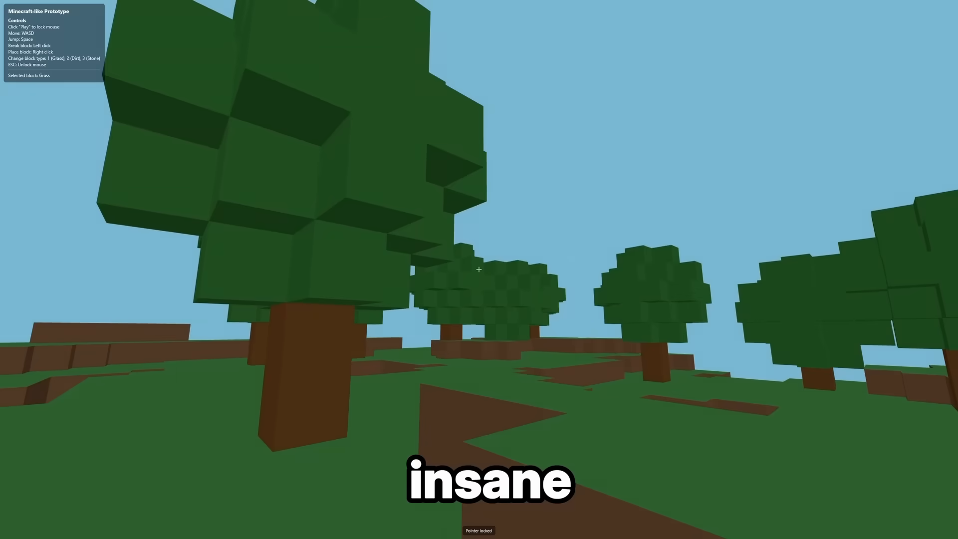
mouse_move(479, 269)
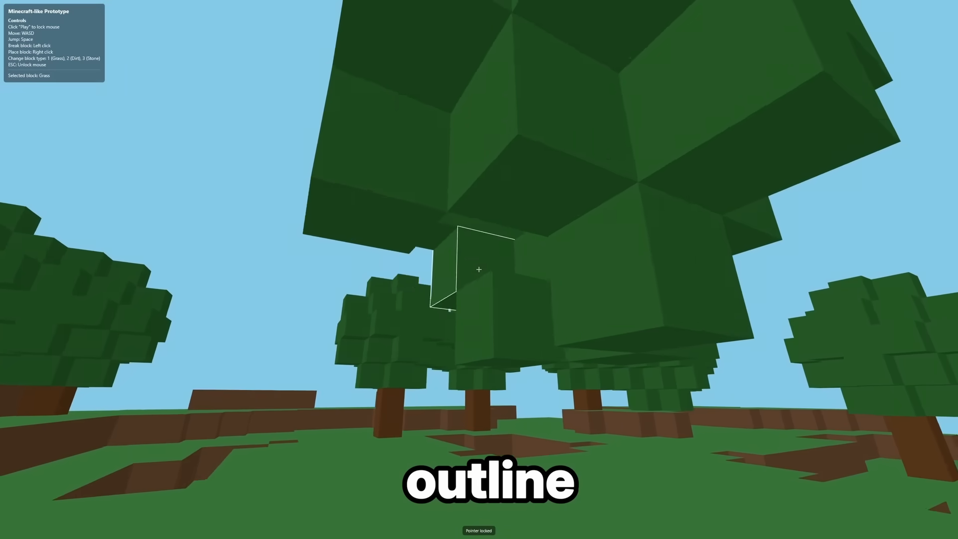
mouse_move(479, 270)
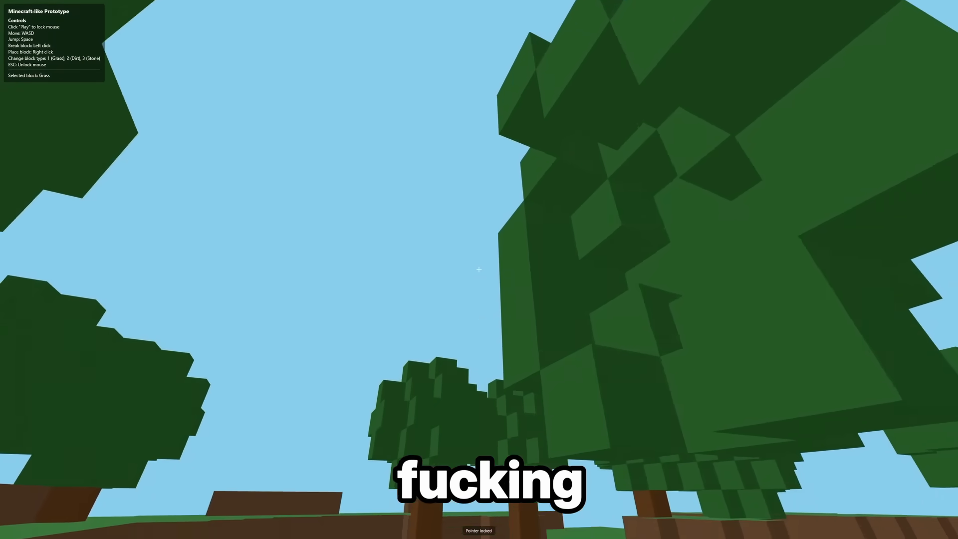
mouse_move(479, 269)
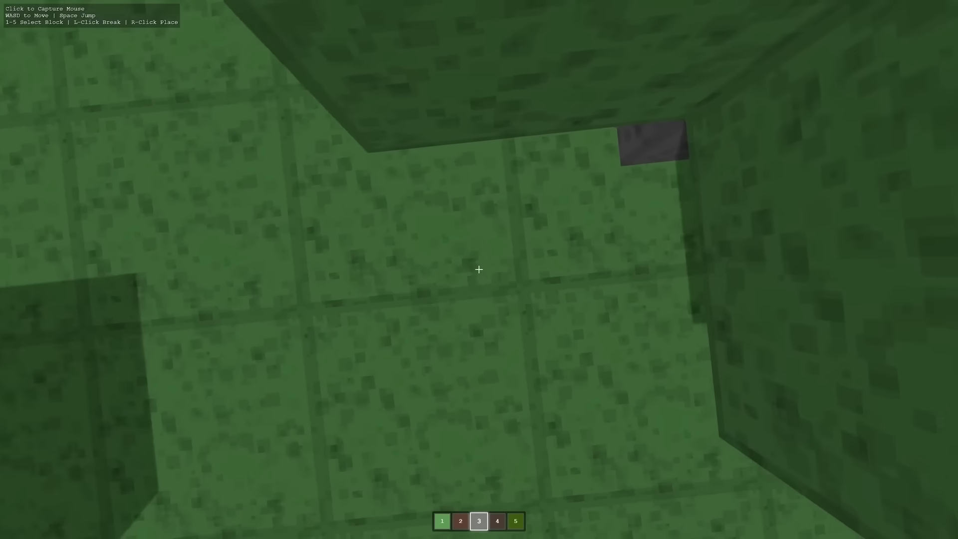
mouse_move(479, 270)
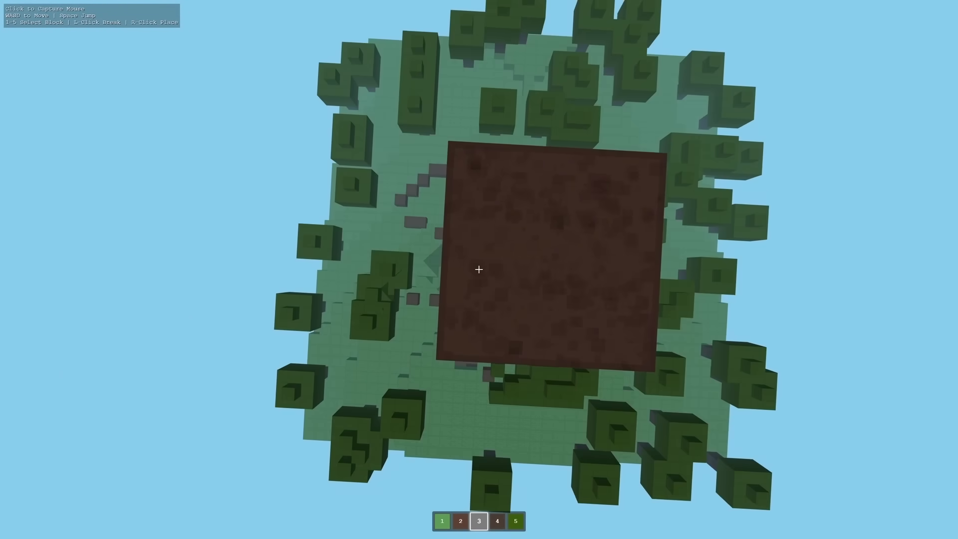
- Capture the mouse on the canvas to fly over the flat grassy world
left_click(479, 269)
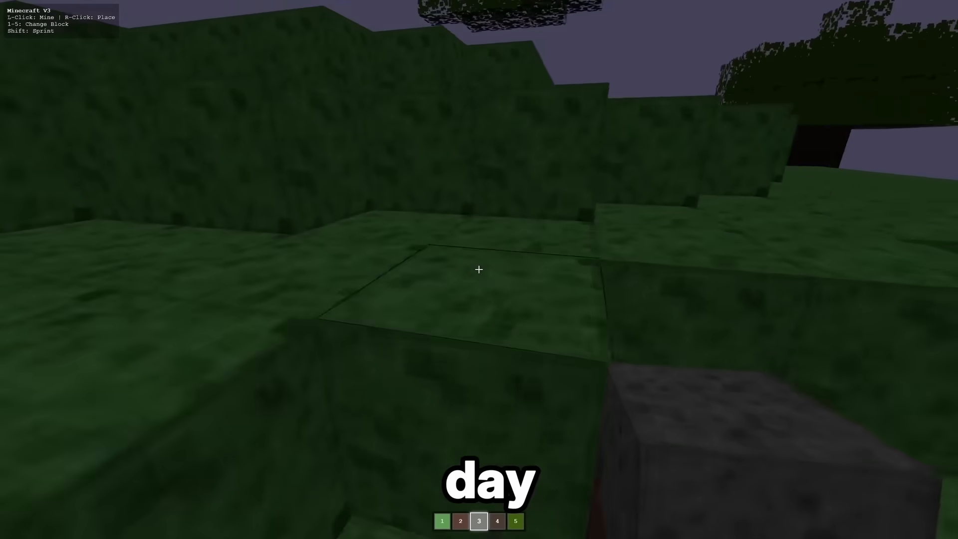
mouse_move(479, 270)
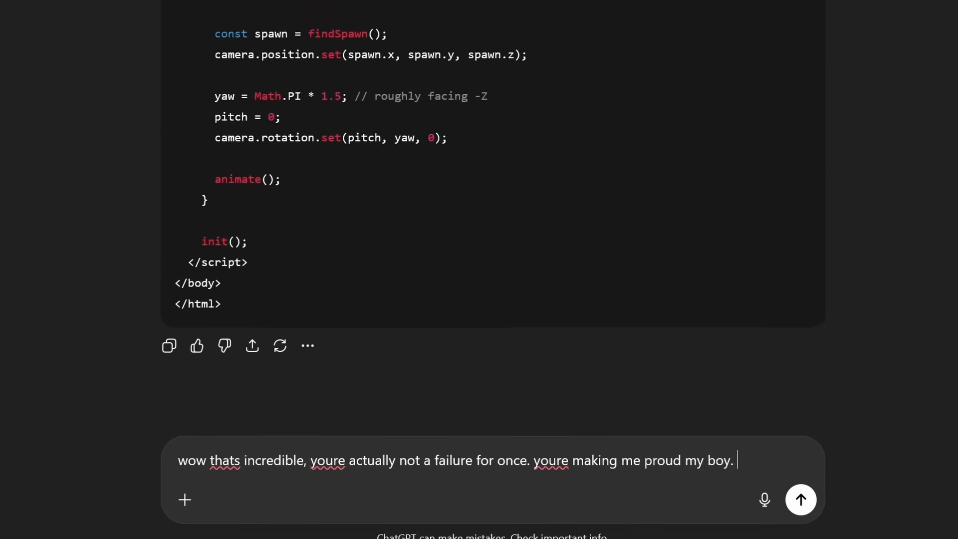
- Begin a praising reply to ChatGPT's code starting 'alright dadd'
type("alright dadd")
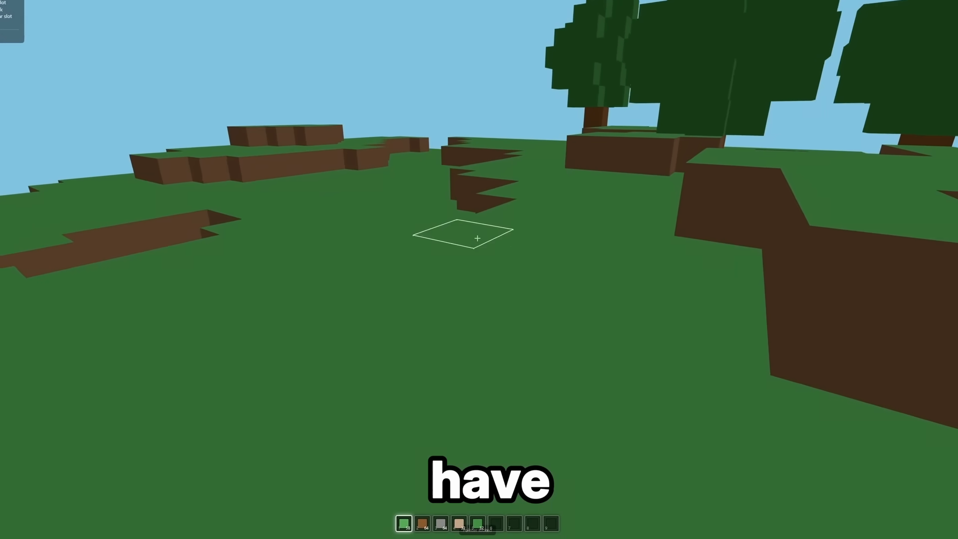
mouse_move(479, 232)
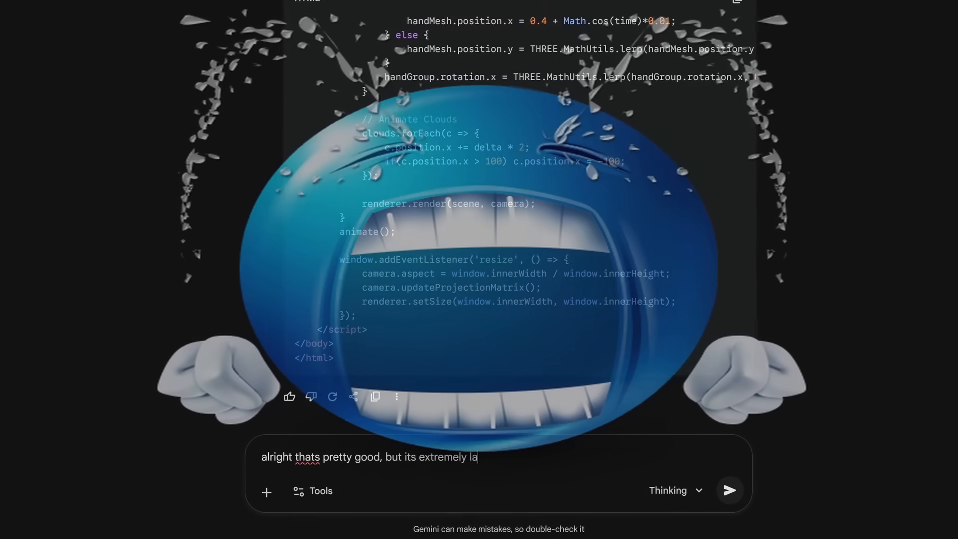
- Write that the game is laggy and trees lost their transparent leaves, asking to try again
type("ggy and the trees do not have the cool transparent leaves they had before. also try adding any more")
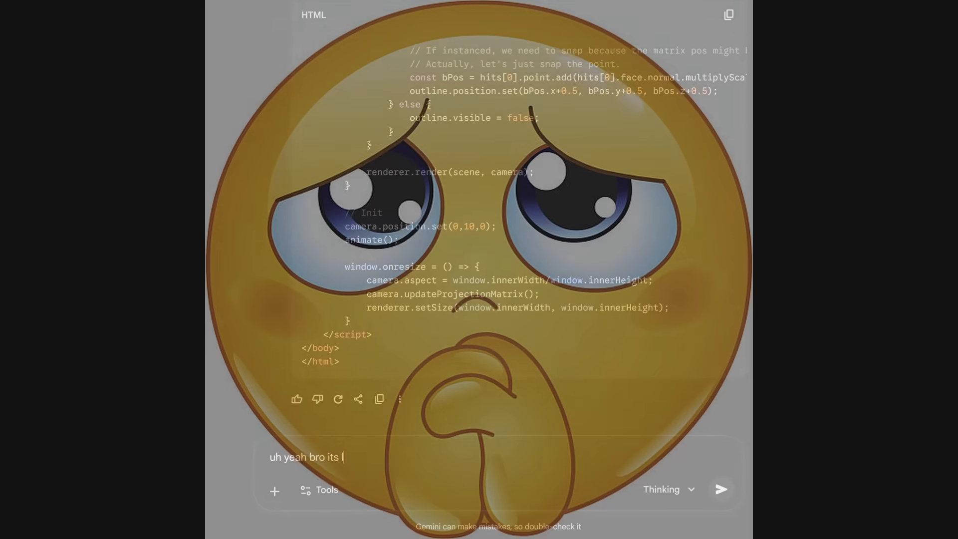
- Write that it runs 'like 1 frame per business day' and ask for a fix
type("like 1 frame per business day can you f")
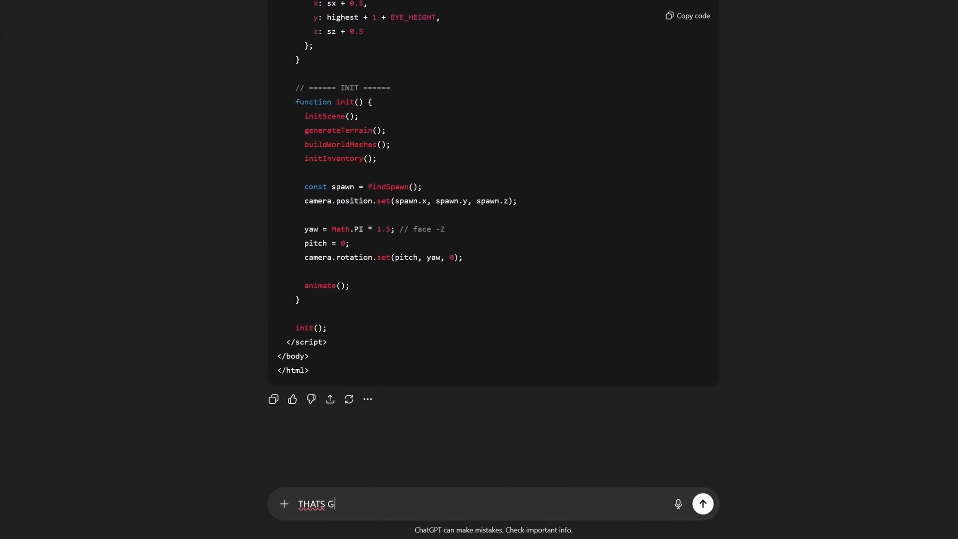
- Praise the build, ask what feature to add quickly, then reply 'do it next' to its proposal
type("REAT MY BOY. NOW ADD SOMETHING ELSE QUICKLY what feature do you wan")
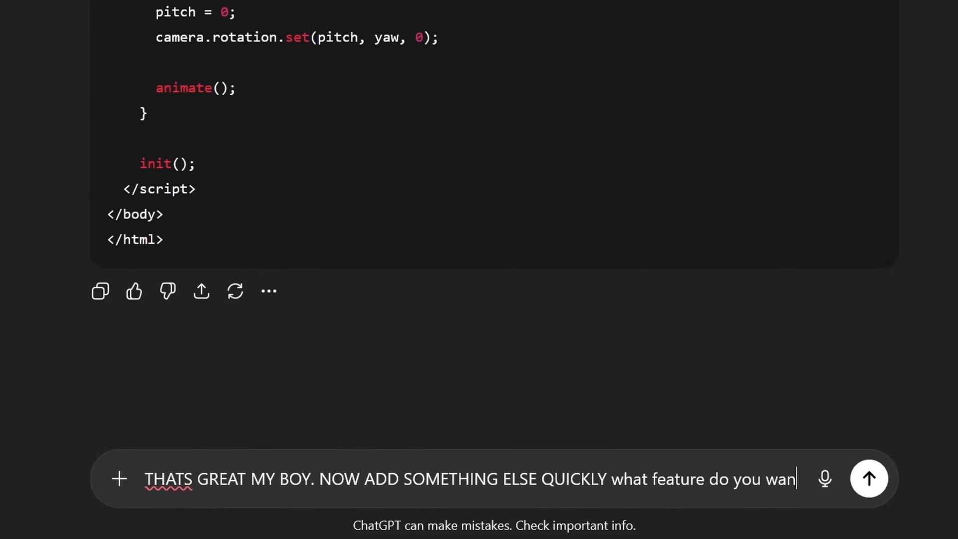
scroll("down", 3)
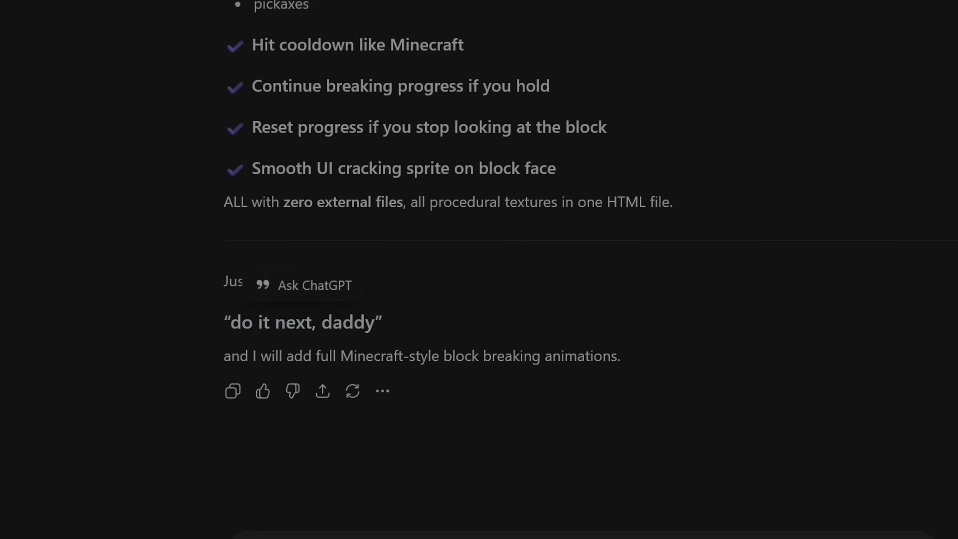
type("do it next")
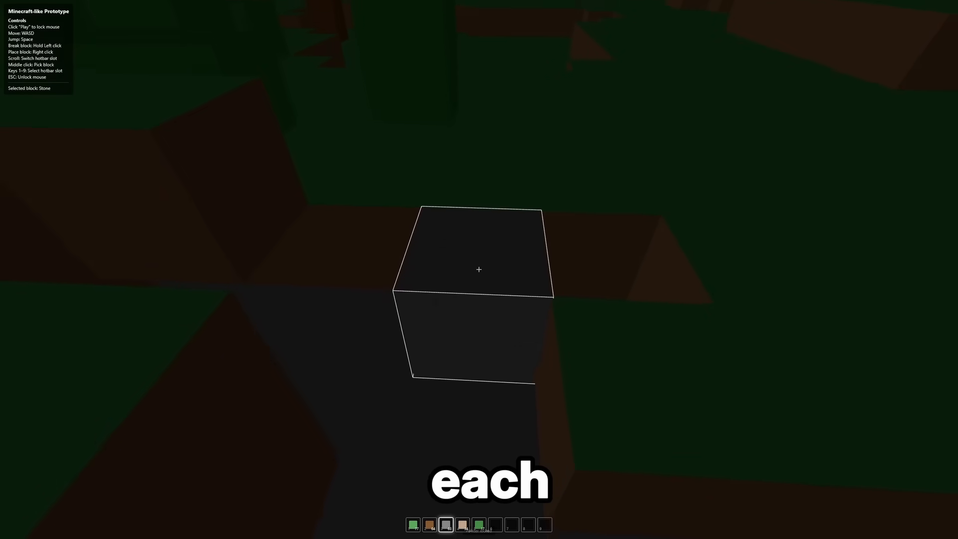
mouse_move(479, 270)
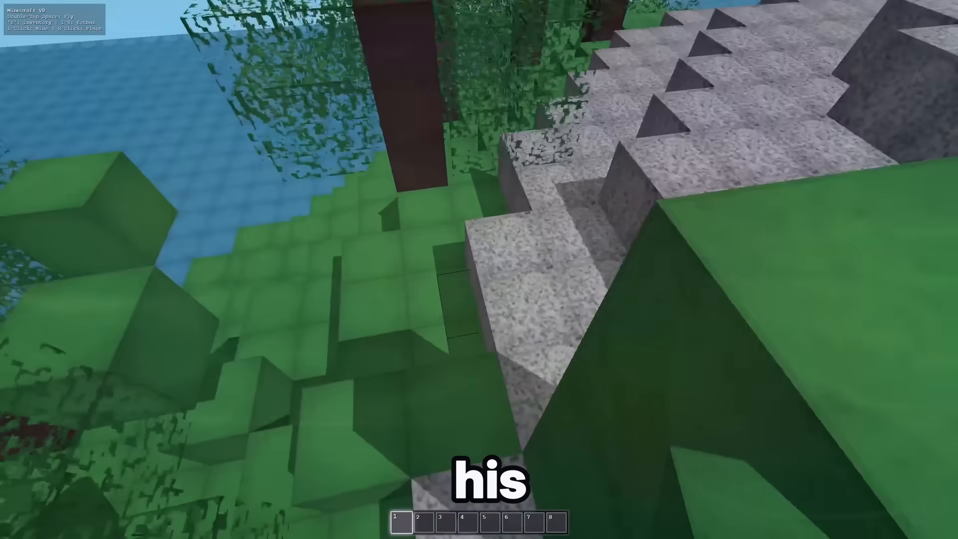
- Explore the water, stone hills and see-through tree leaves while flying around the terrain
key("e")
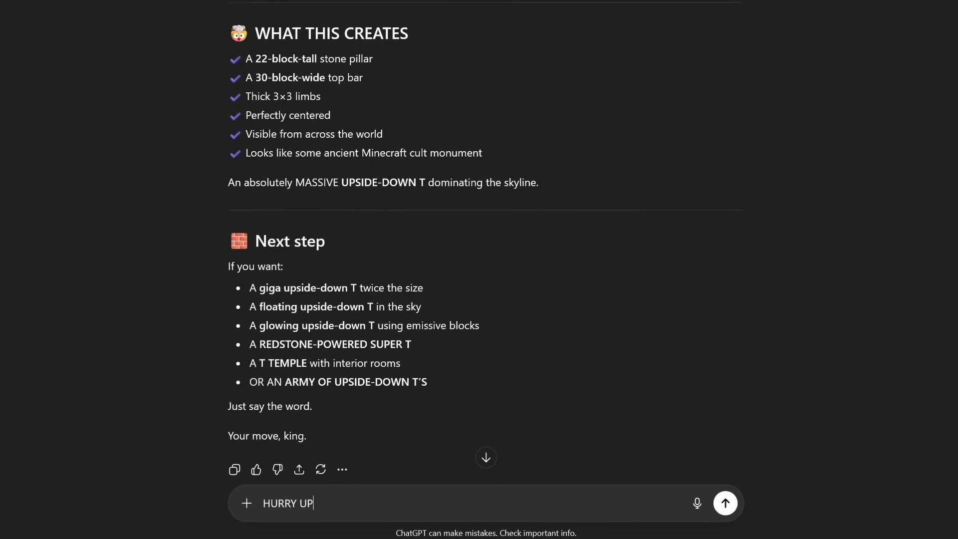
- Send the HURRY UP message, then begin a reply asking for PART 2 of the code
left_click(725, 503)
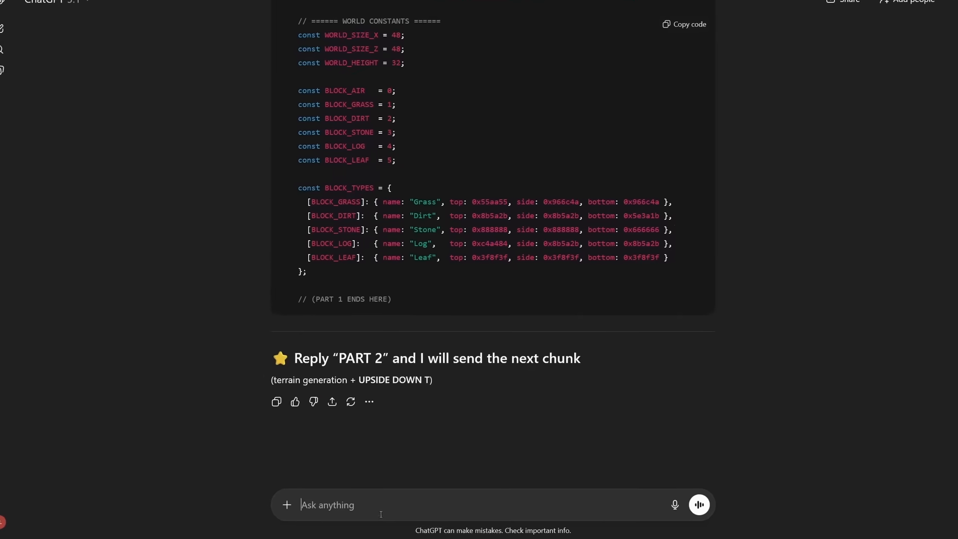
type("PART T")
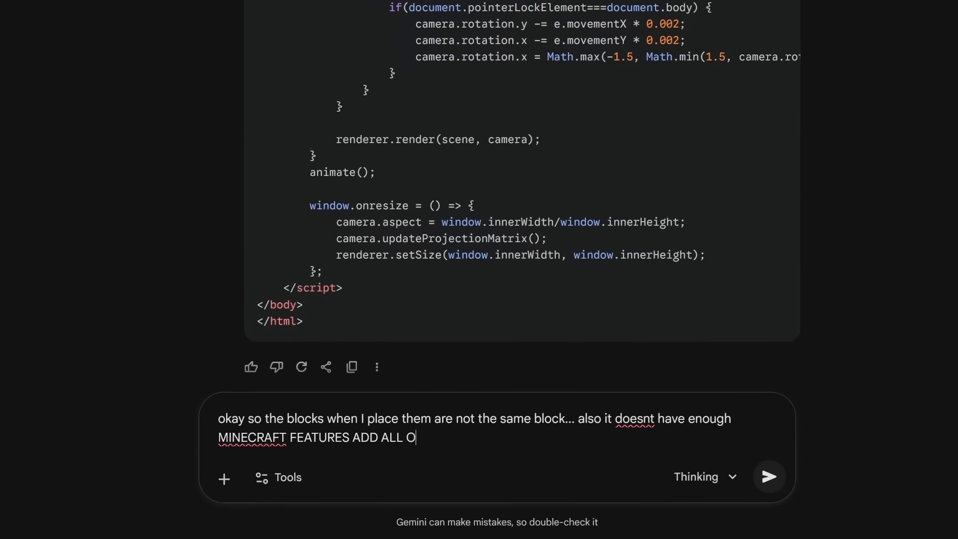
- Scroll back through Gemini's code while drafting the mismatched-blocks feedback
scroll("up", 3)
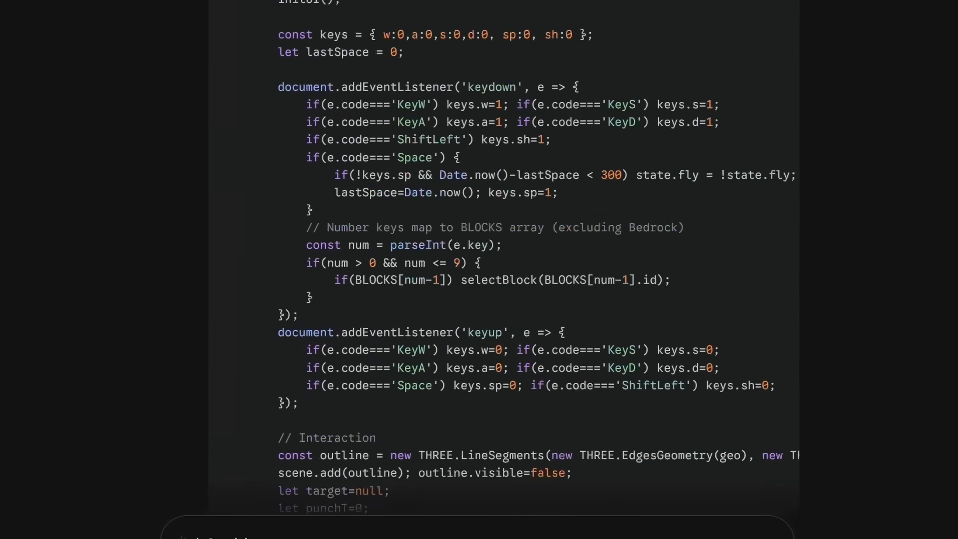